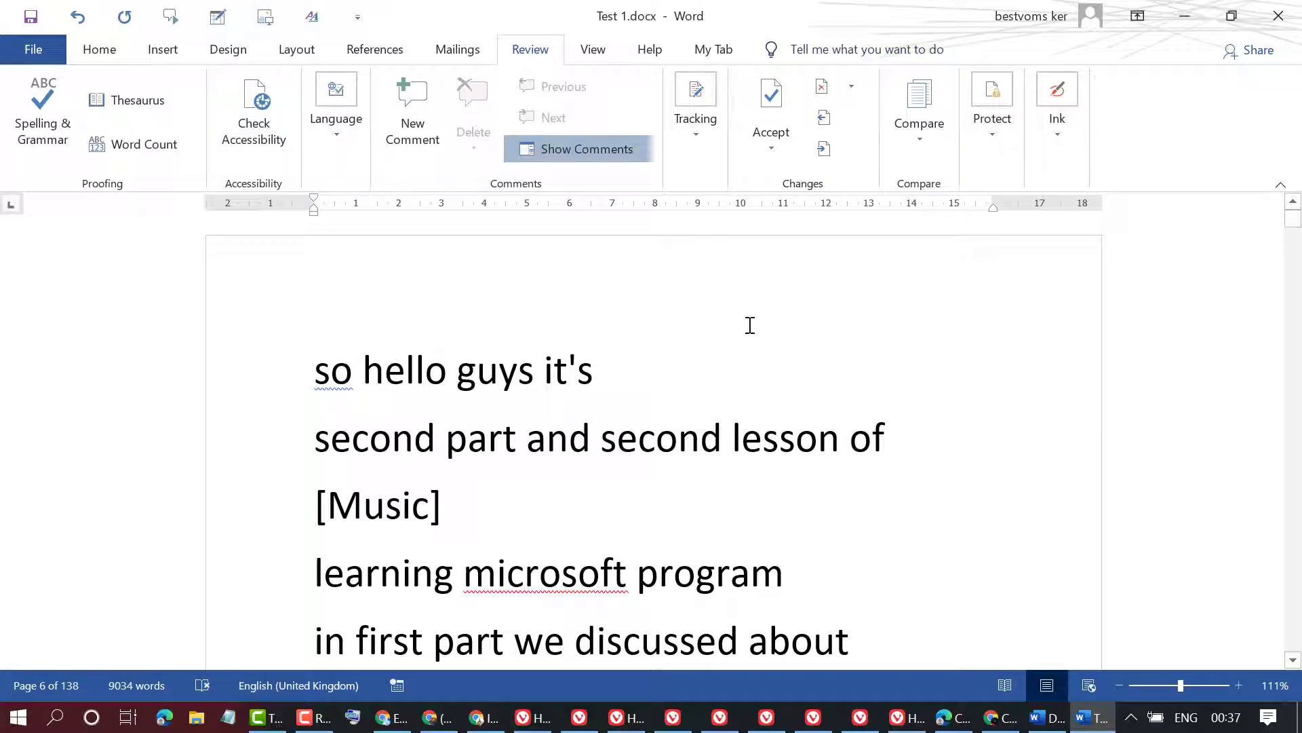
Switch to the Home tab and scroll through Test 1 to around page 91
{"action": "left_click", "coordinate": [99, 49]}
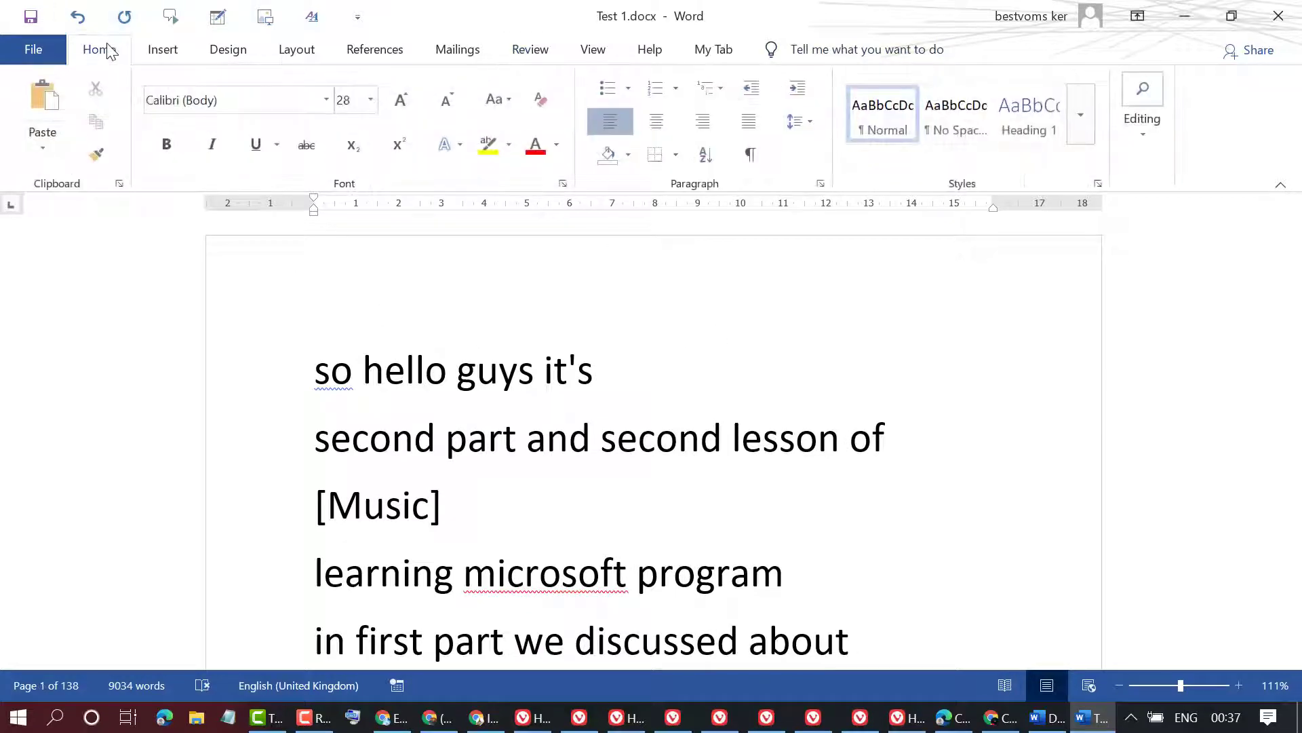
{"action": "scroll", "scroll_direction": "down", "scroll_amount": 3}
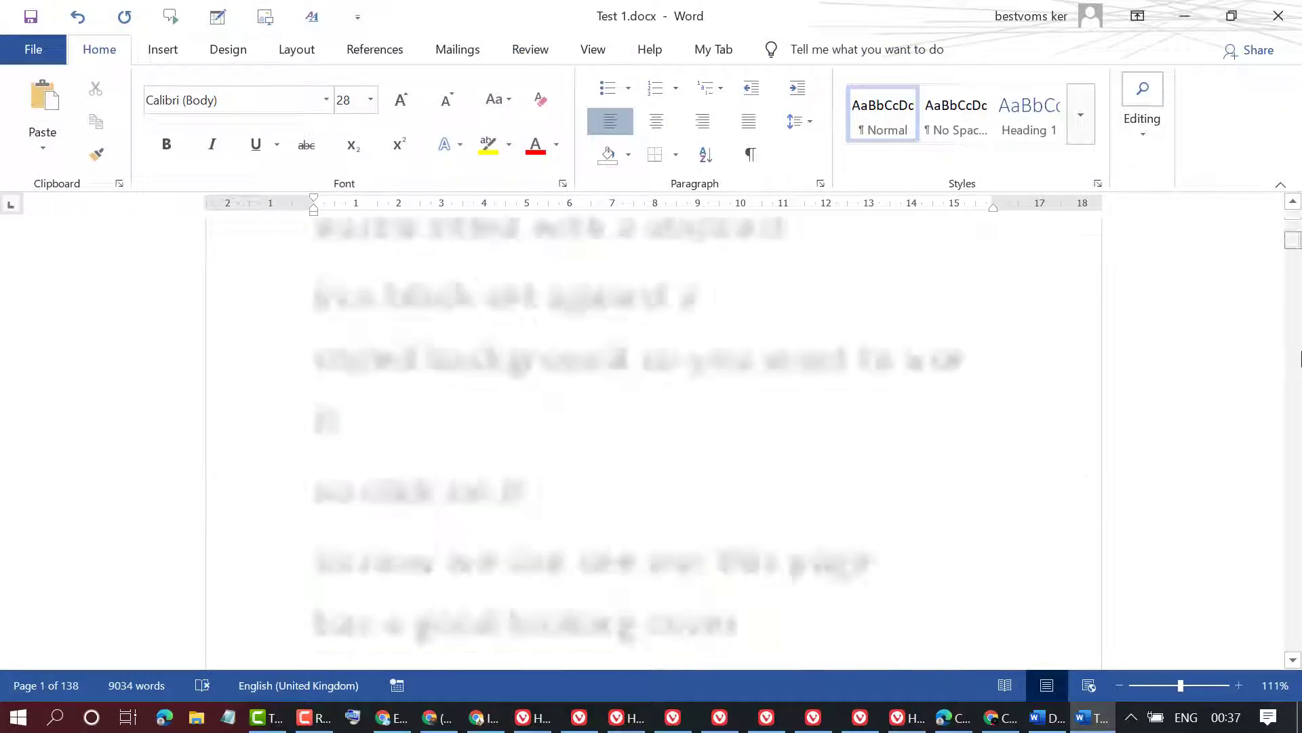
{"action": "scroll", "scroll_direction": "down", "scroll_amount": 3}
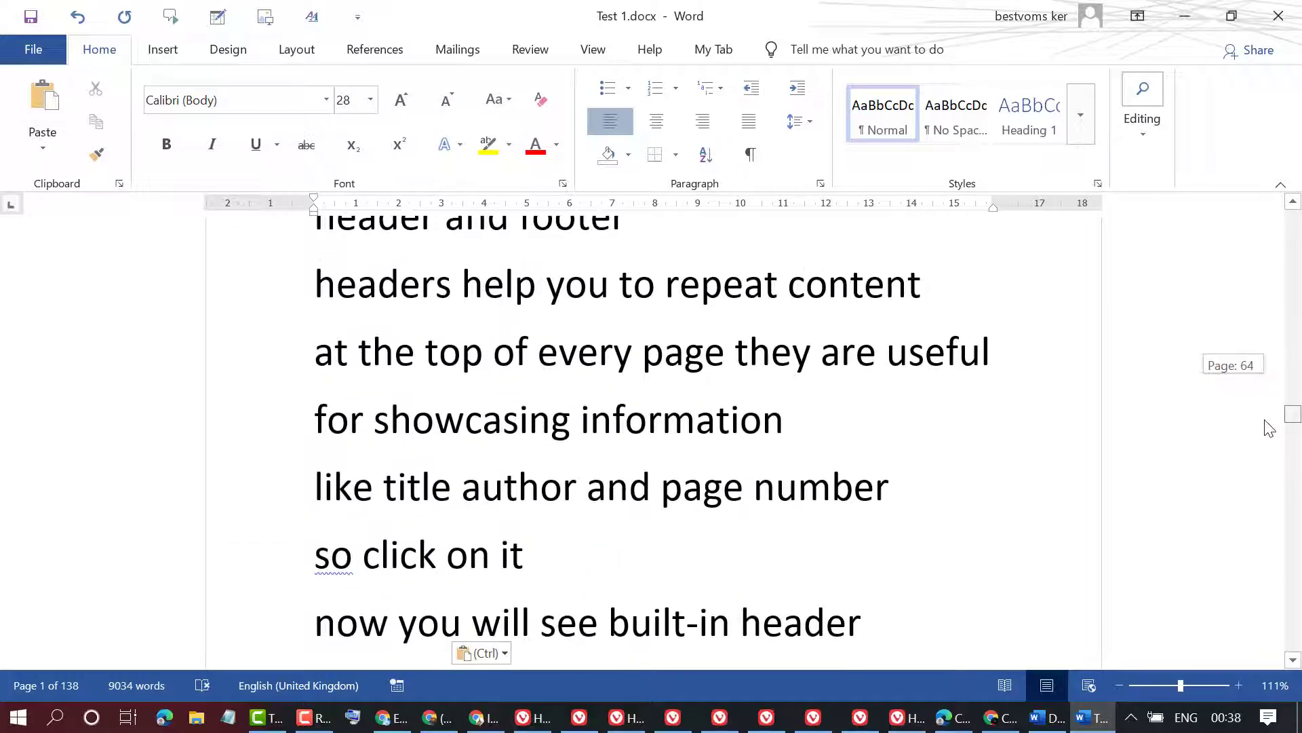
{"action": "scroll", "scroll_direction": "down", "scroll_amount": 3}
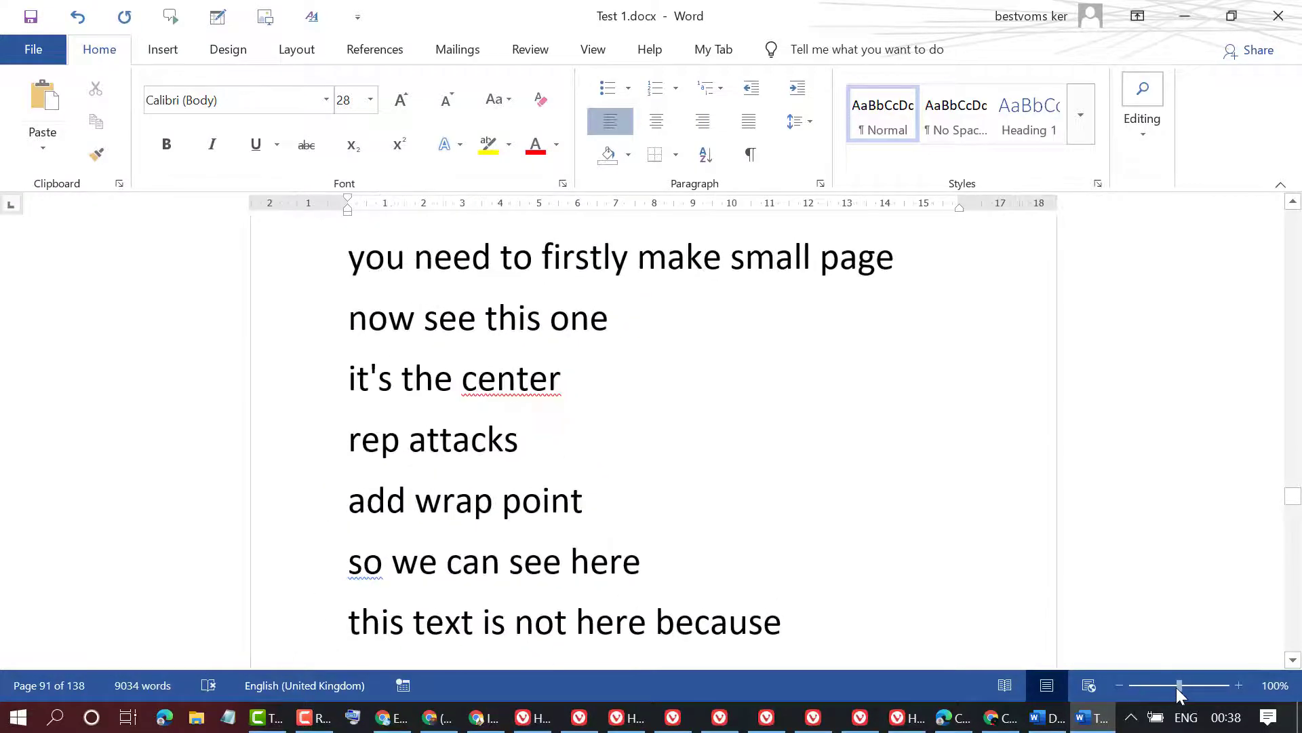
{"action": "mouse_move", "coordinate": [706, 429]}
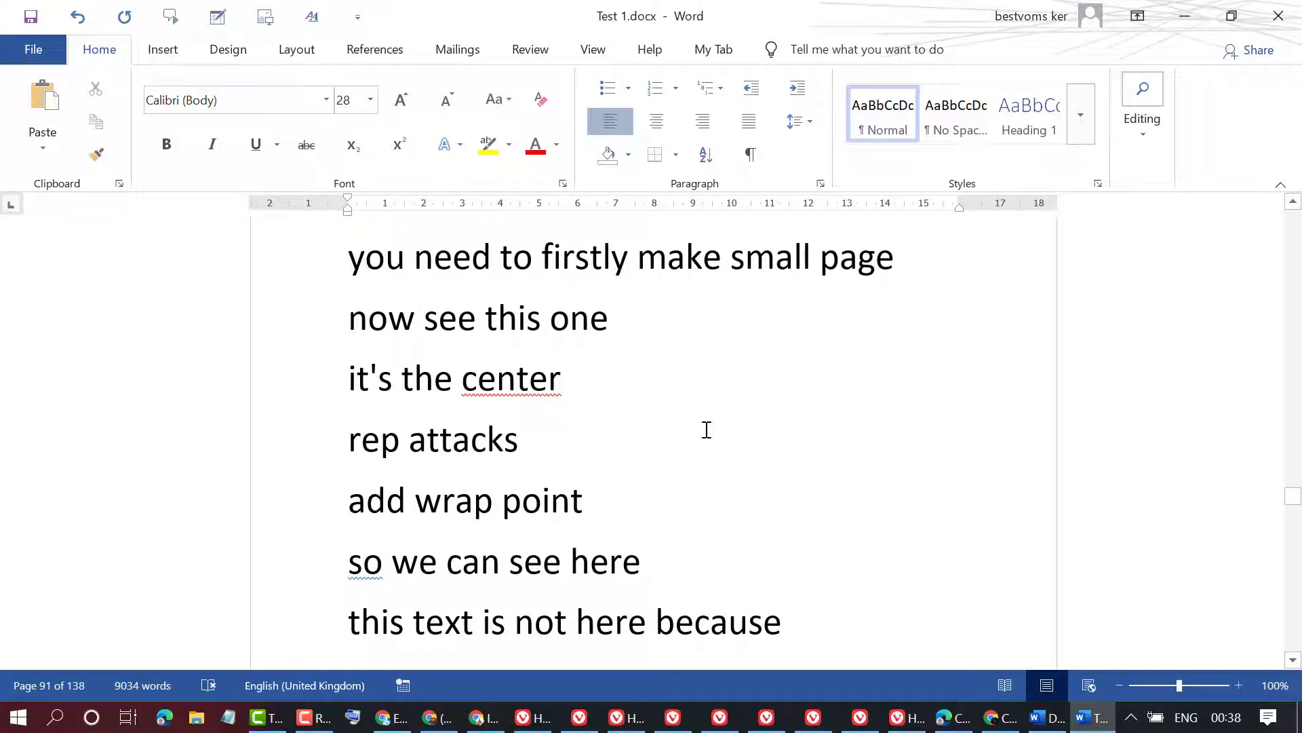
{"action": "scroll", "scroll_direction": "down", "scroll_amount": 3}
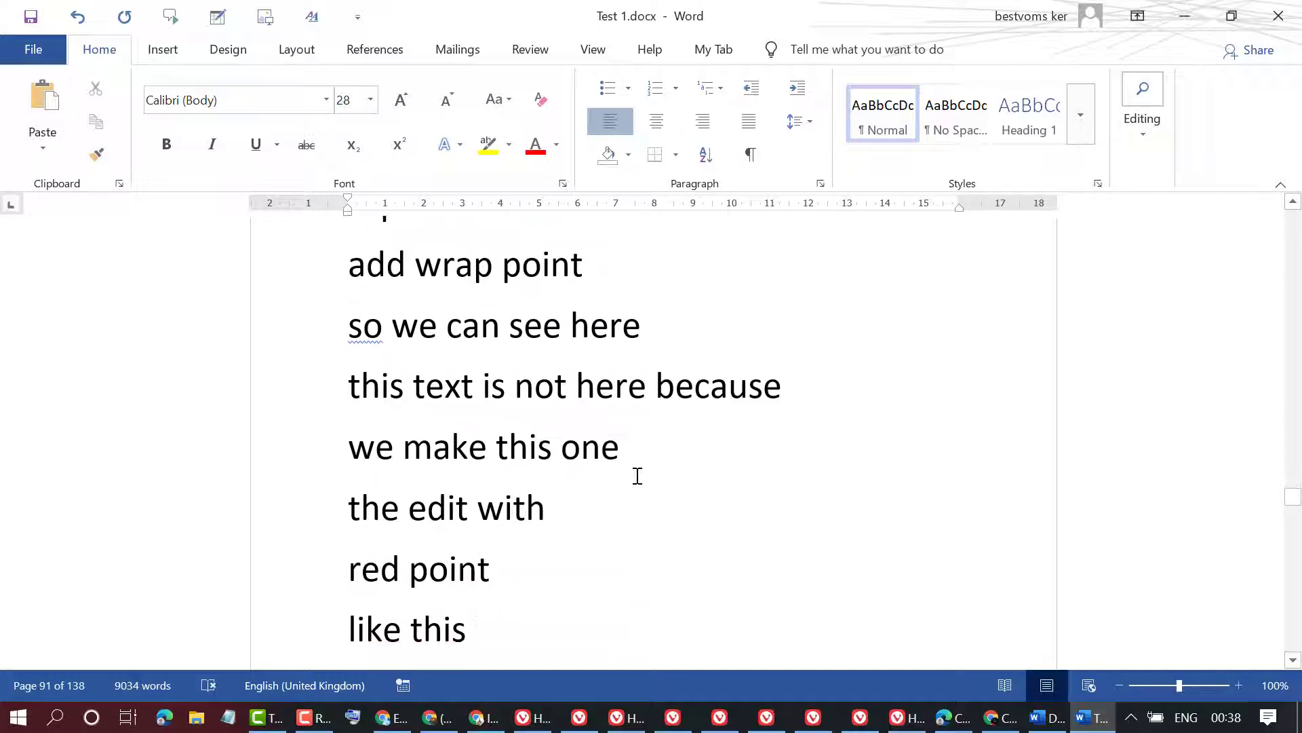
{"action": "scroll", "scroll_direction": "down", "scroll_amount": 3}
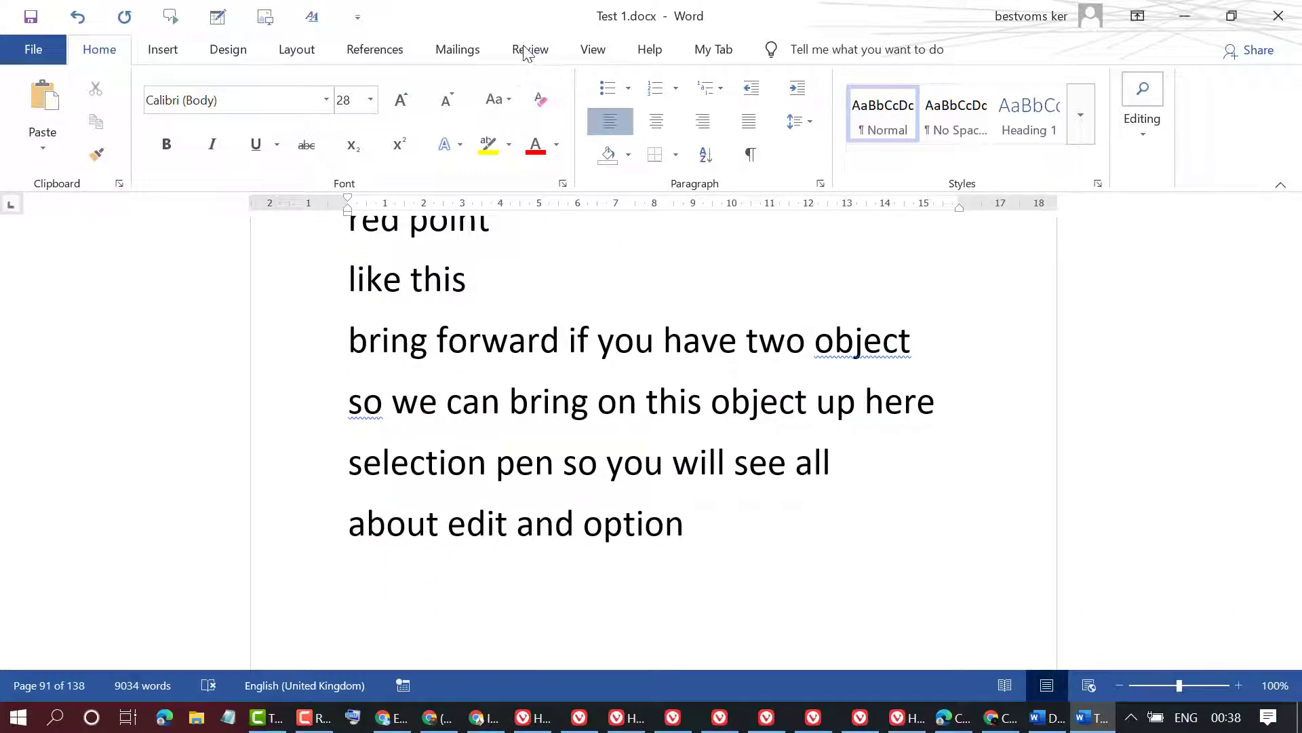
Show the Review tab with its proofing tools
{"action": "left_click", "coordinate": [530, 49]}
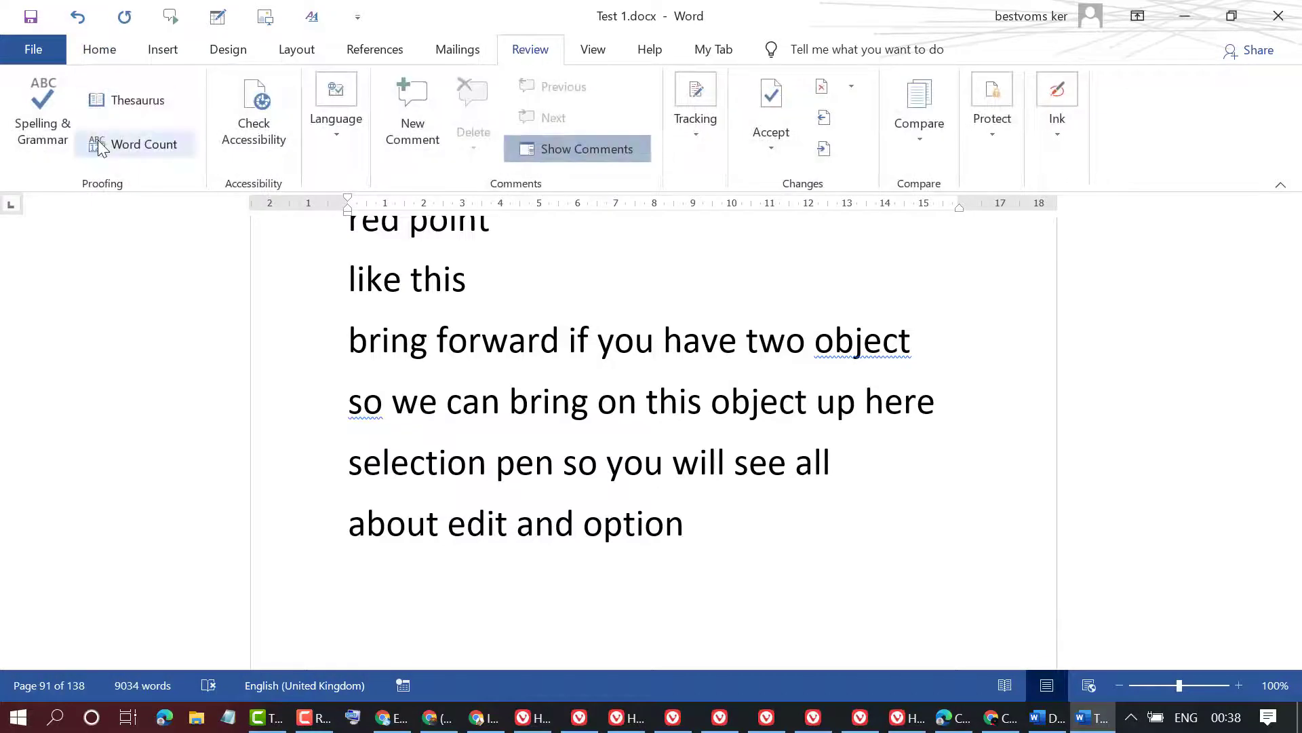
{"action": "mouse_move", "coordinate": [135, 144]}
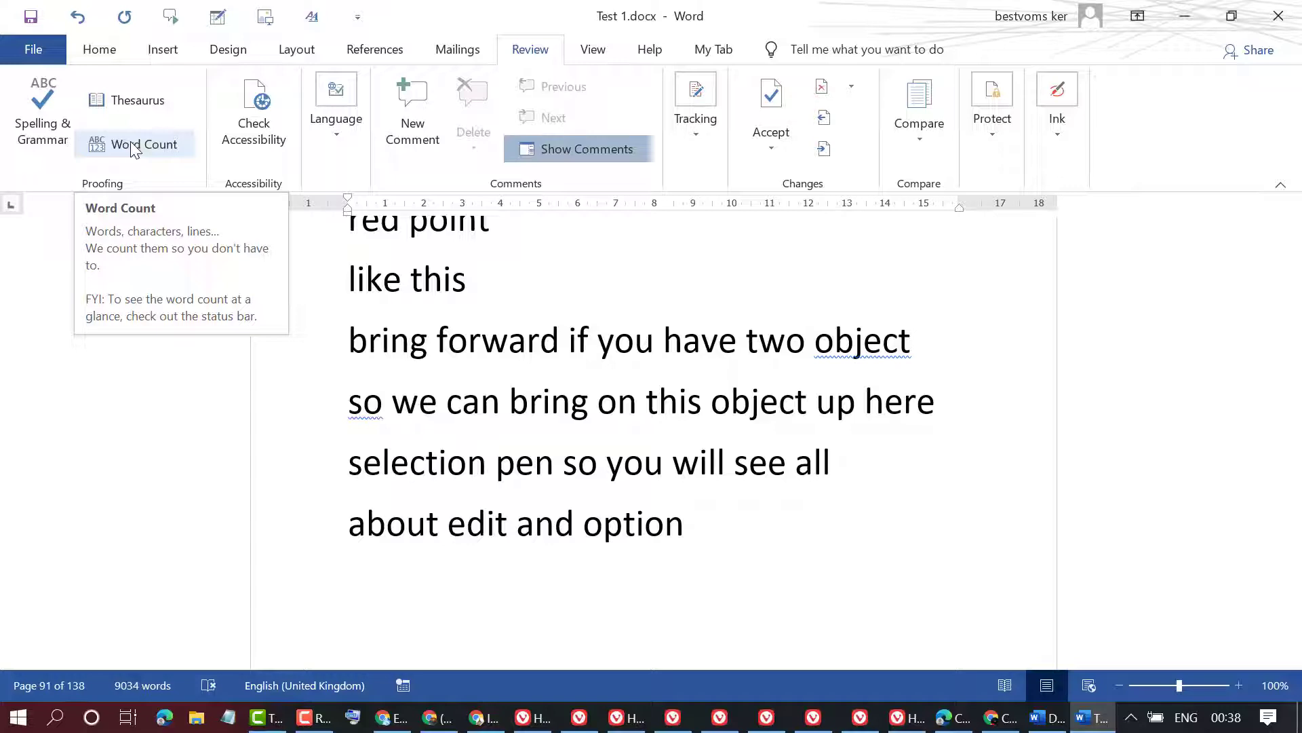
{"action": "mouse_move", "coordinate": [134, 154]}
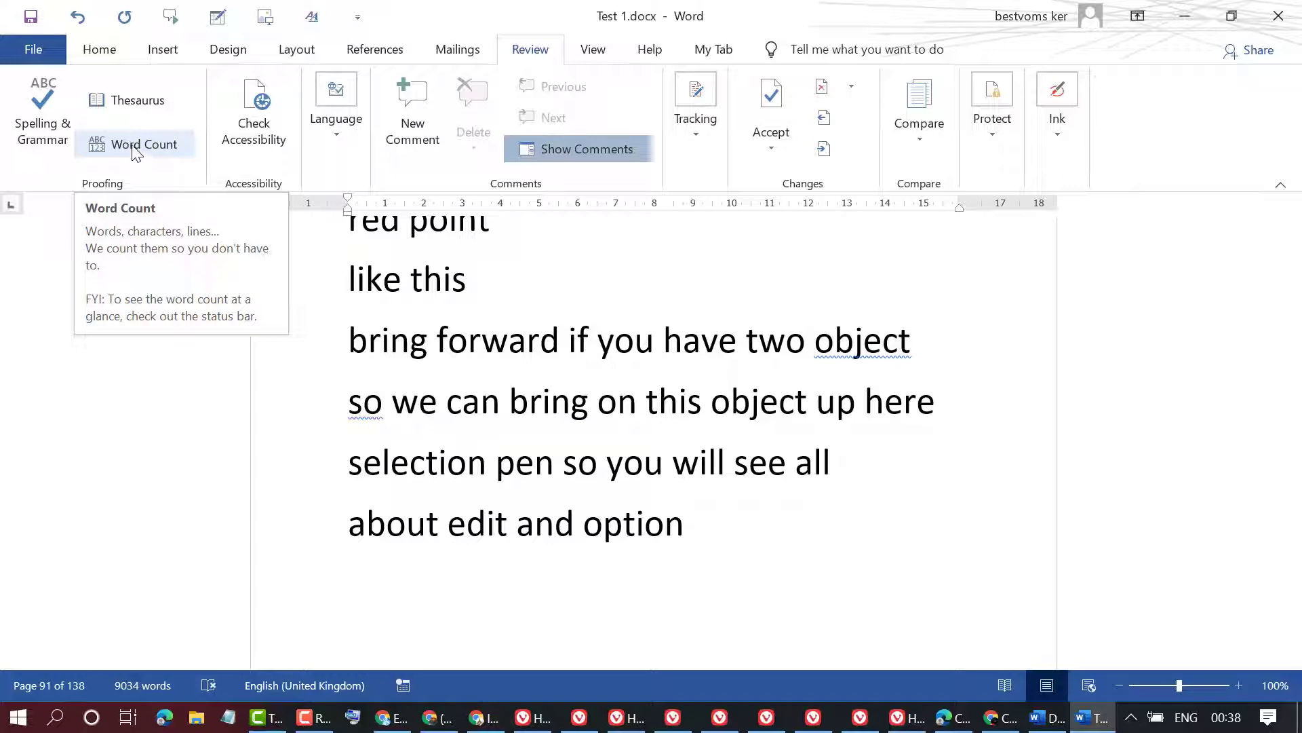
Show Word Count statistics: 138 pages, 9,034 words, 1,995 paragraphs, 2,079 lines
{"action": "left_click", "coordinate": [141, 143]}
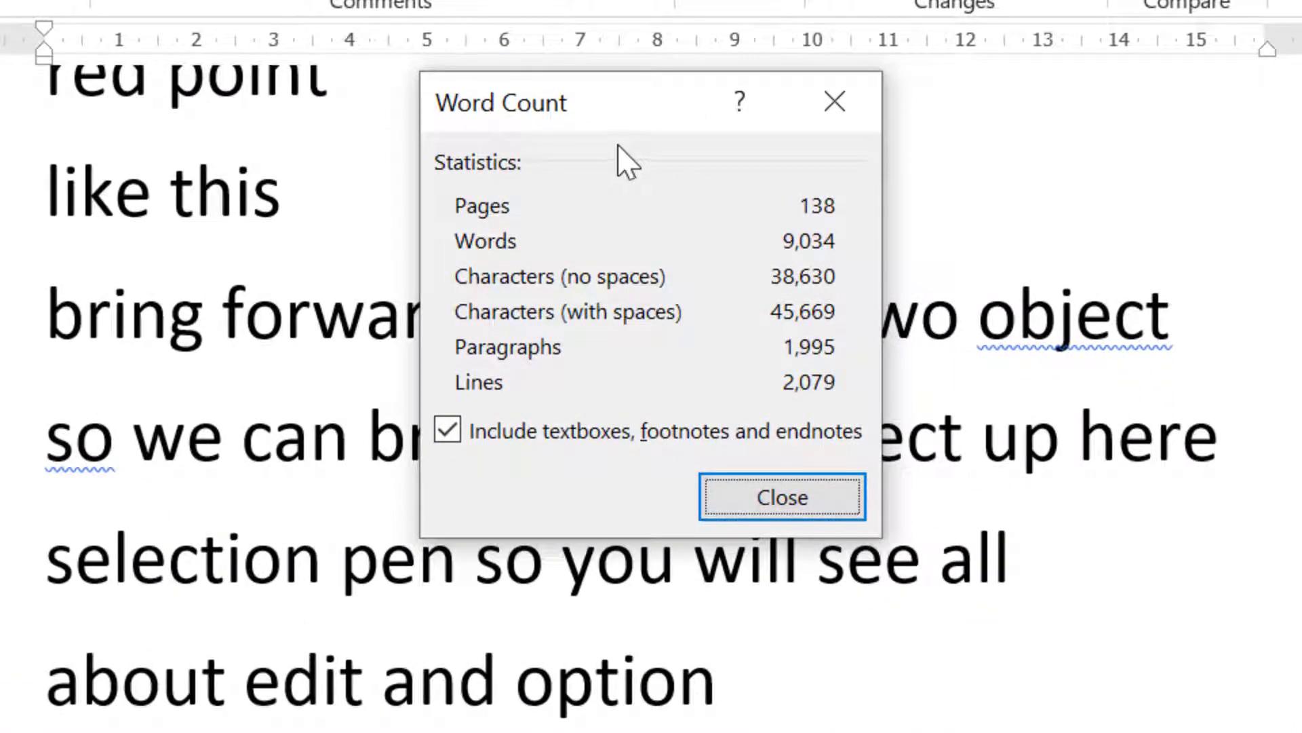
{"action": "mouse_move", "coordinate": [490, 384]}
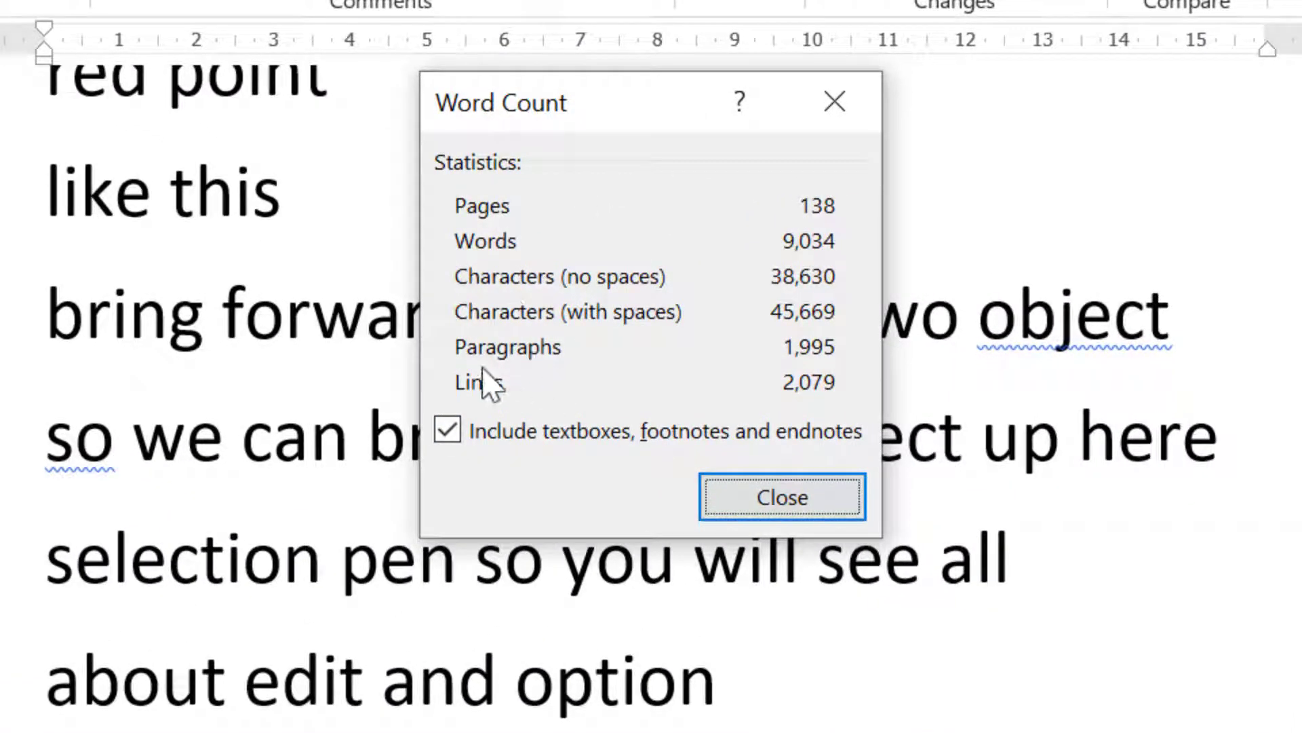
{"action": "mouse_move", "coordinate": [573, 374]}
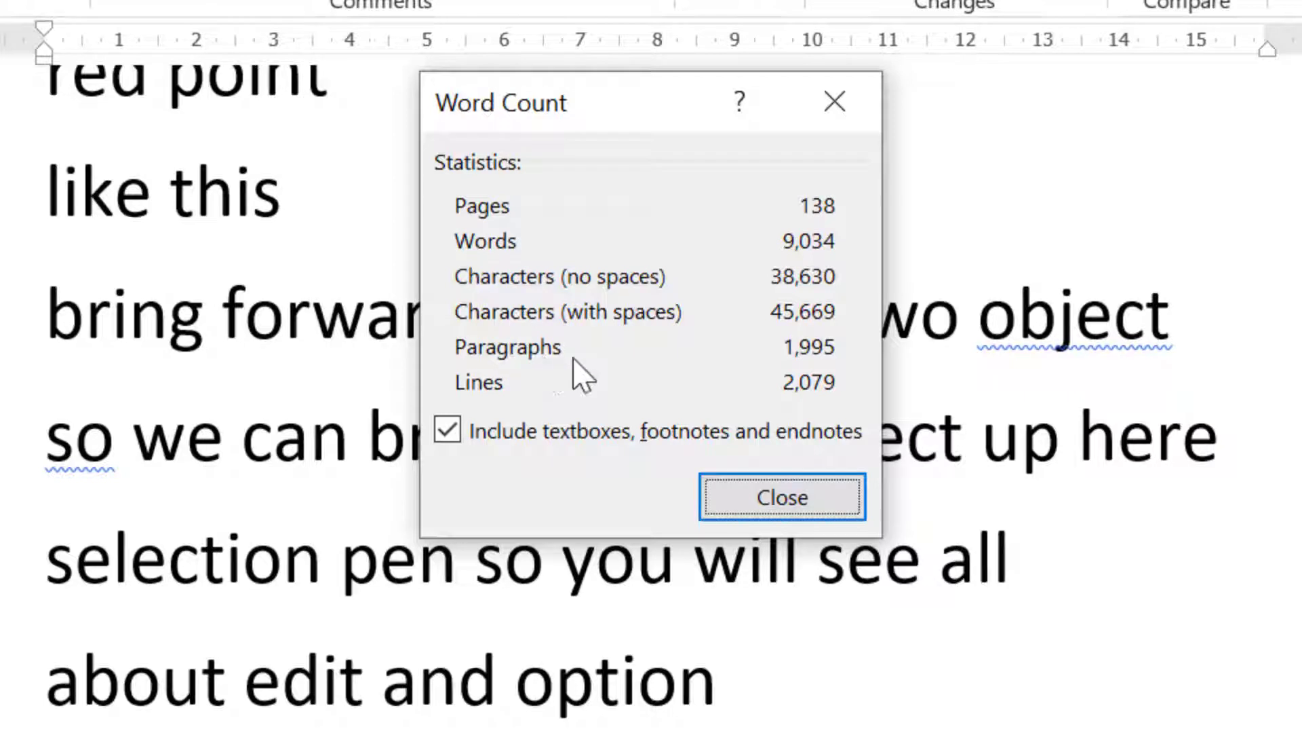
{"action": "mouse_move", "coordinate": [773, 386]}
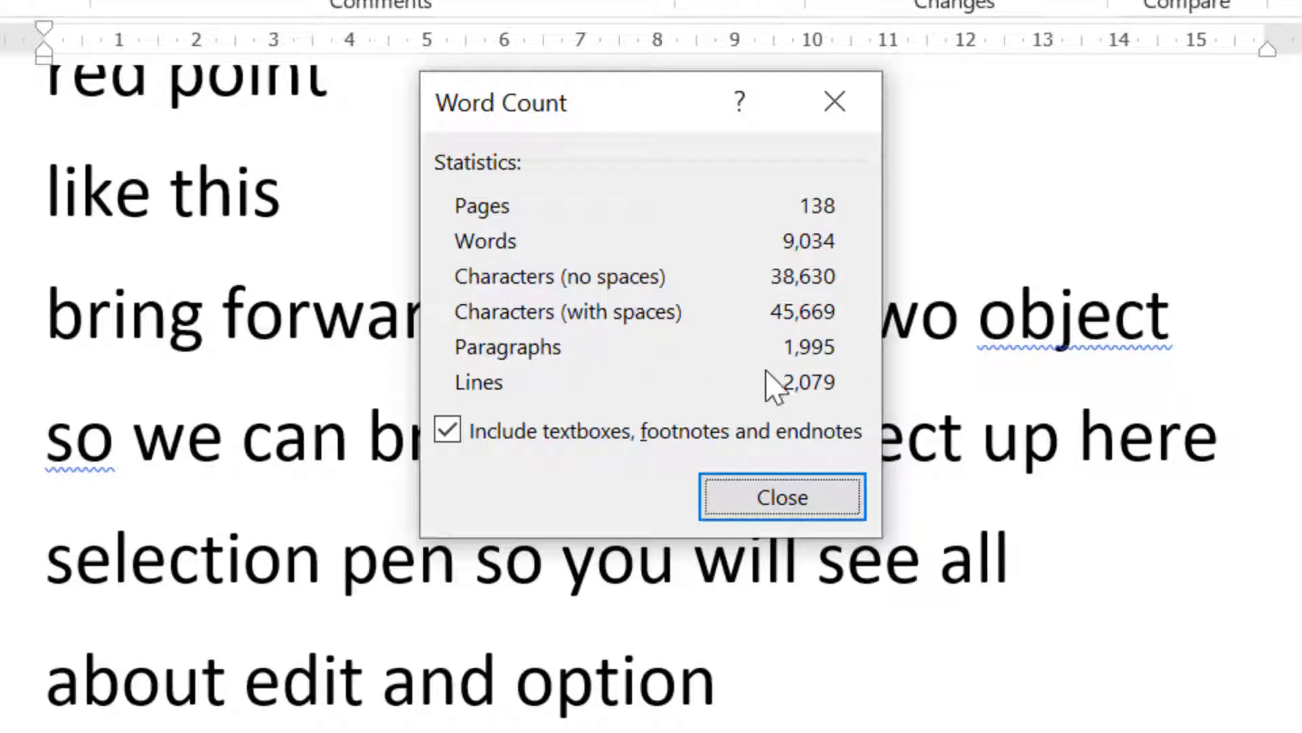
{"action": "mouse_move", "coordinate": [557, 391]}
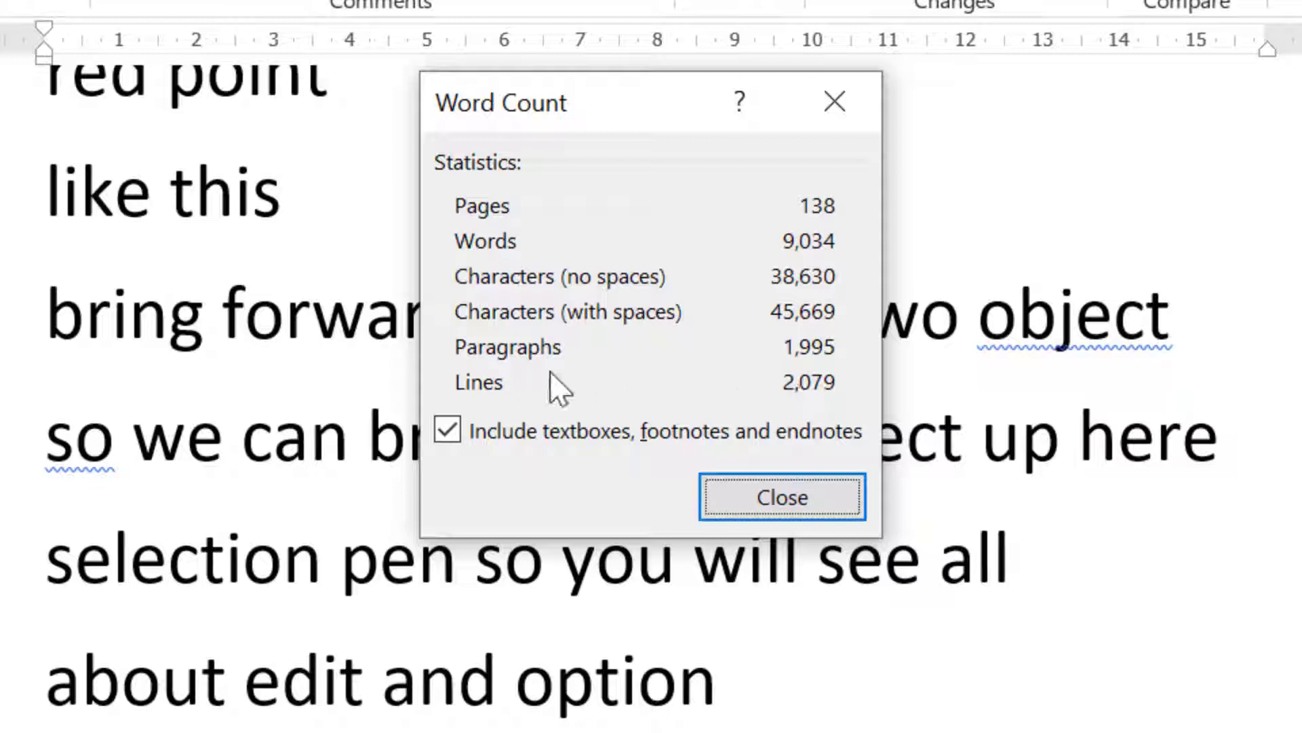
{"action": "mouse_move", "coordinate": [829, 390]}
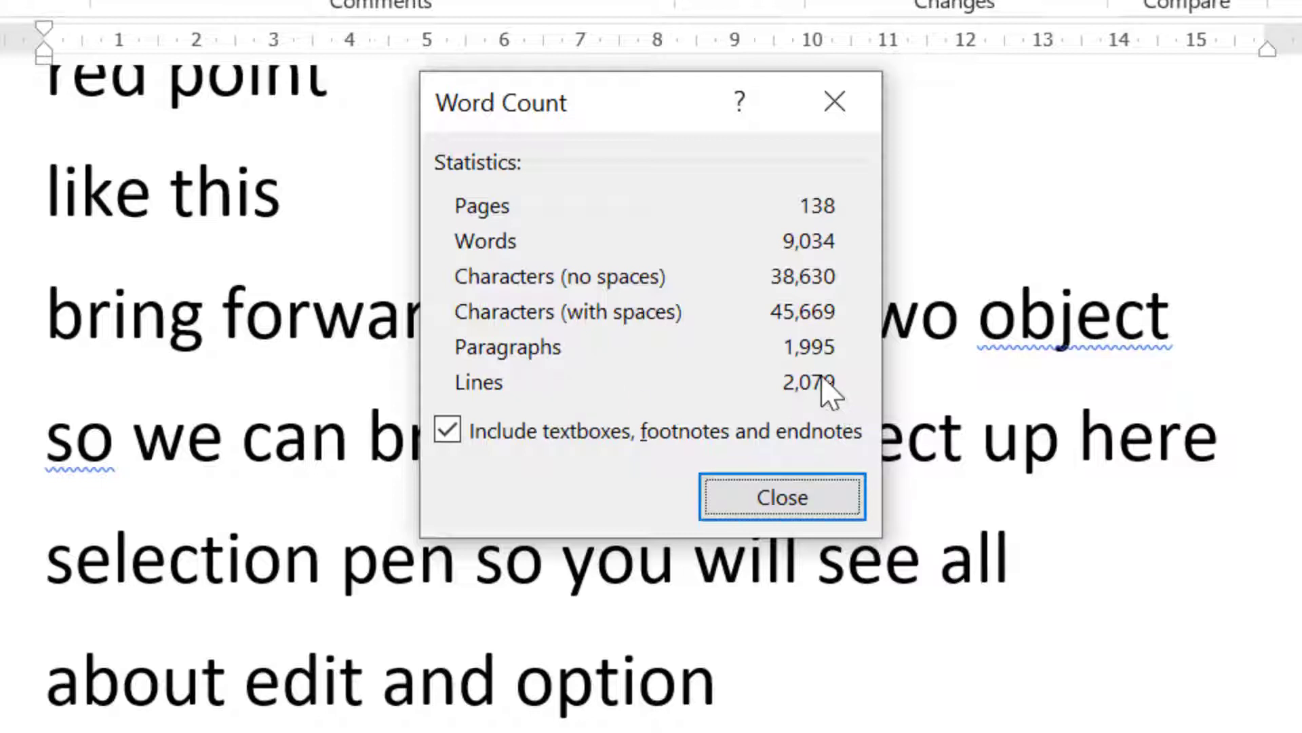